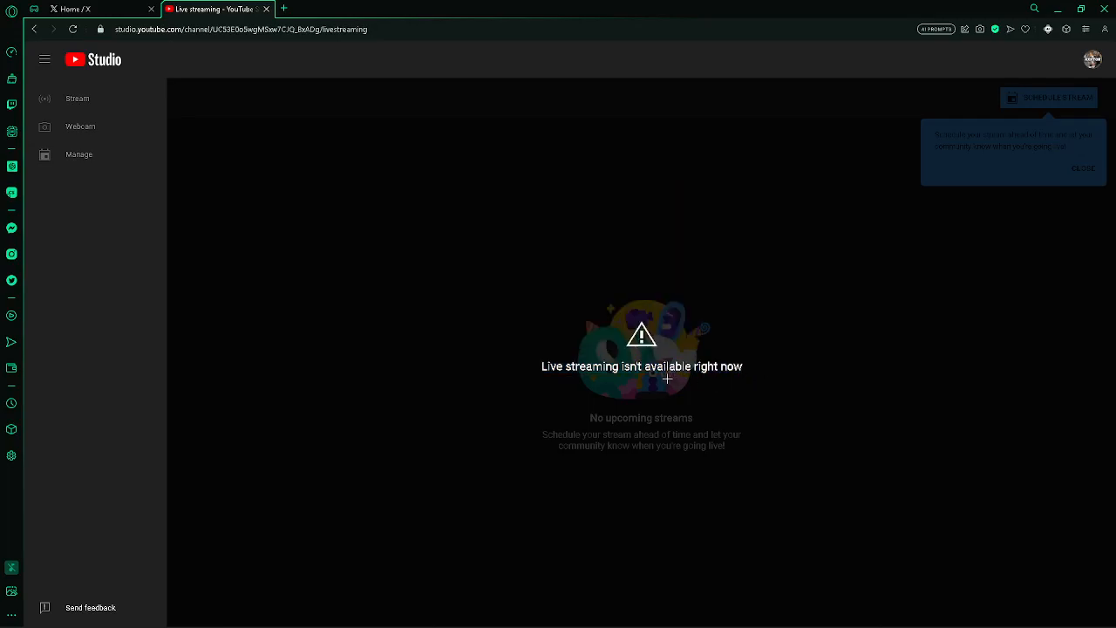
mouse_move(621, 304)
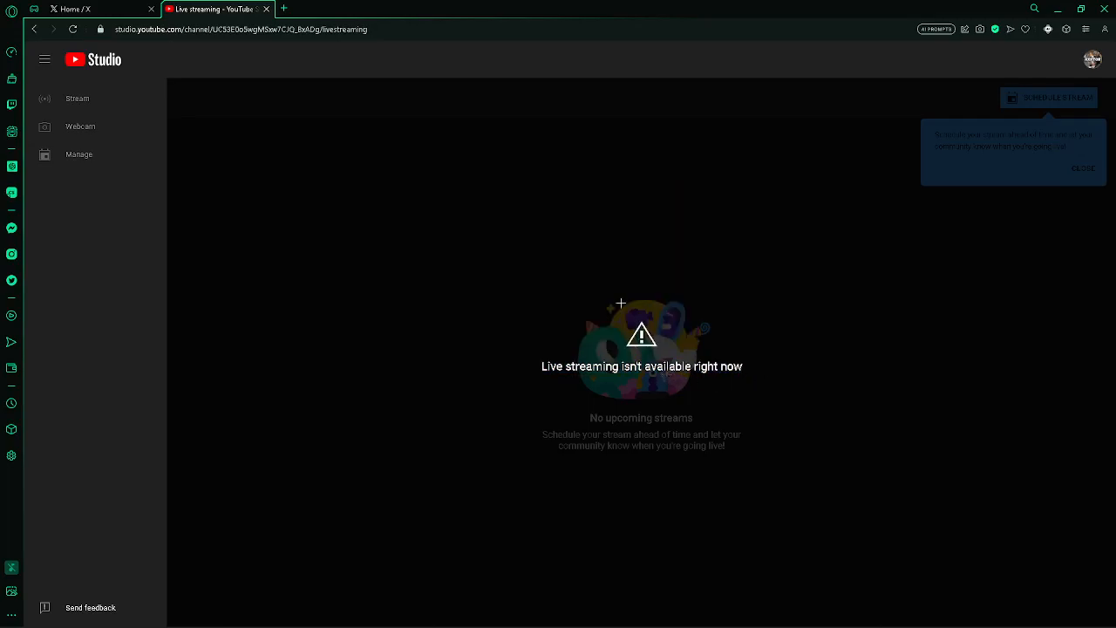
mouse_move(880, 269)
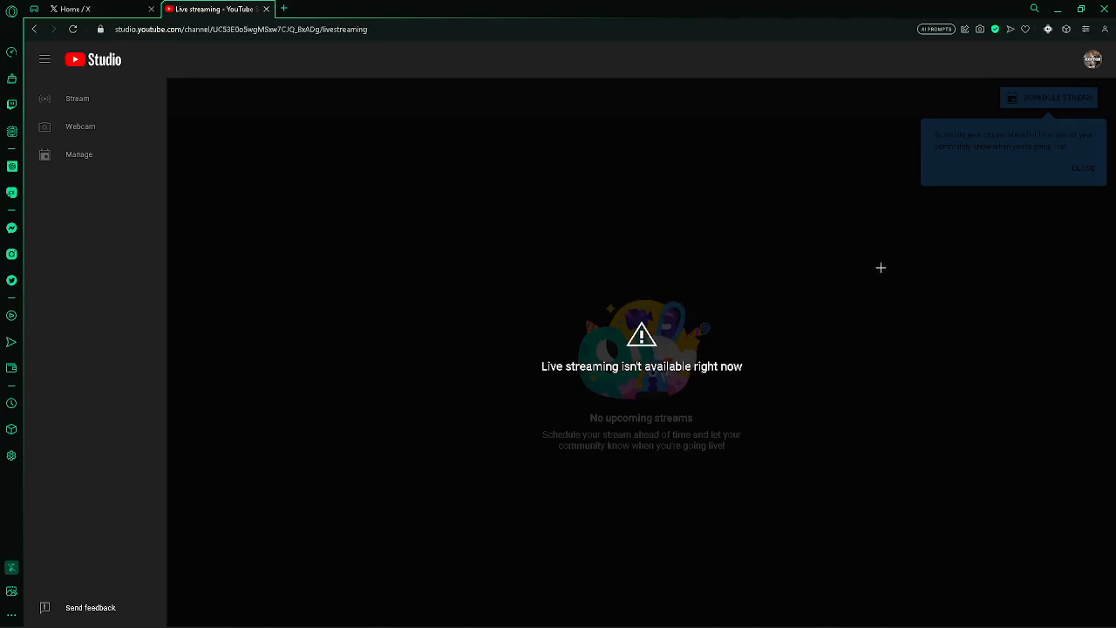
mouse_move(335, 69)
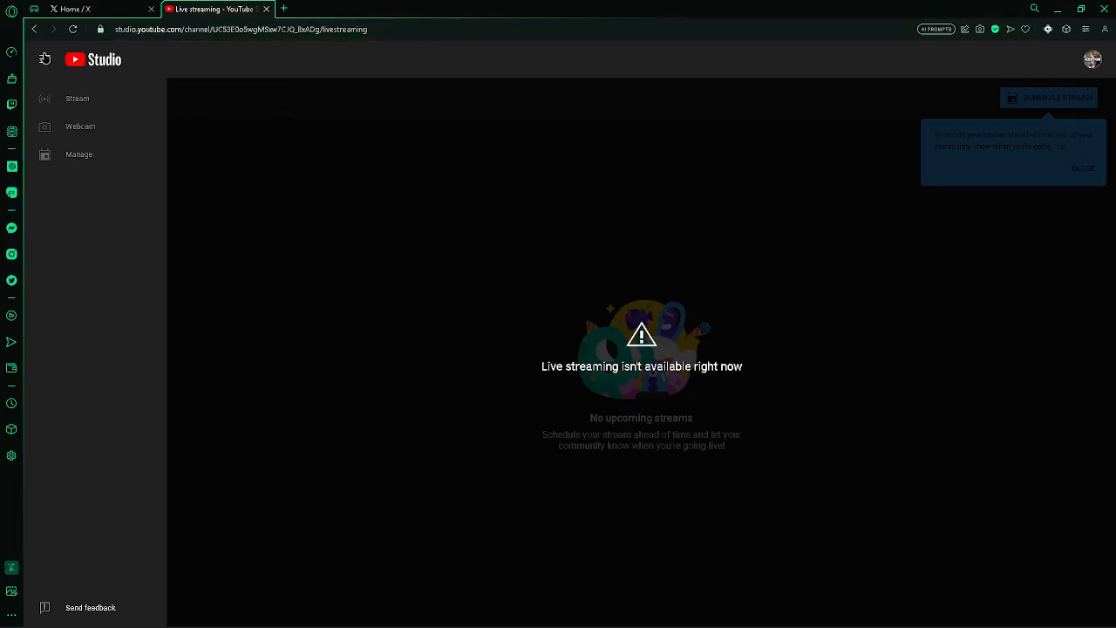
mouse_move(41, 54)
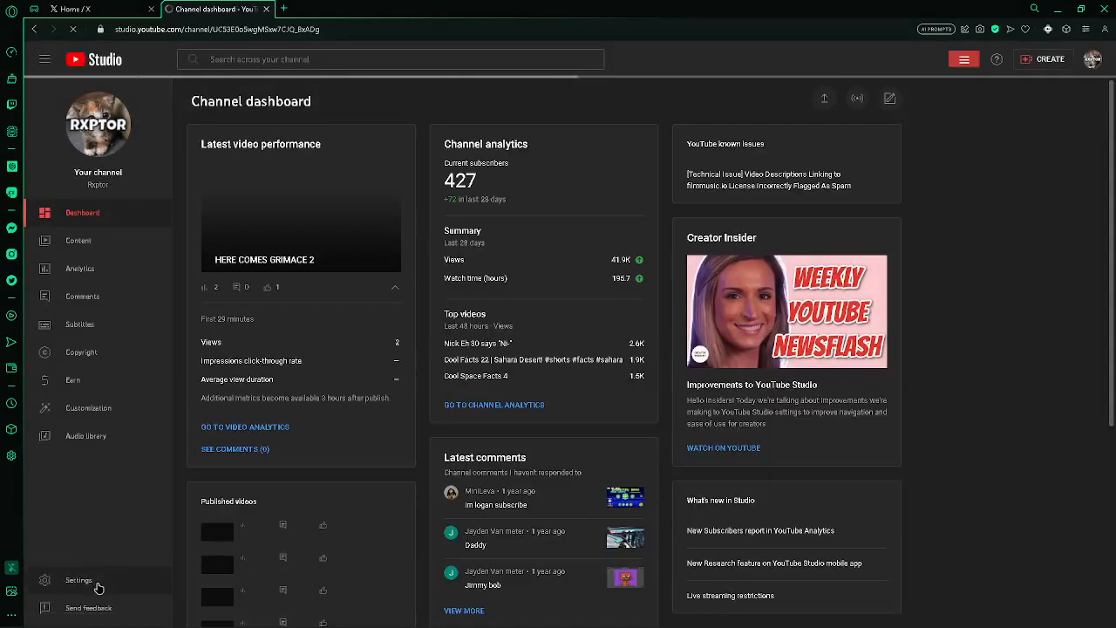
Step: Bring up the Settings dialog from the channel dashboard sidebar
click(79, 579)
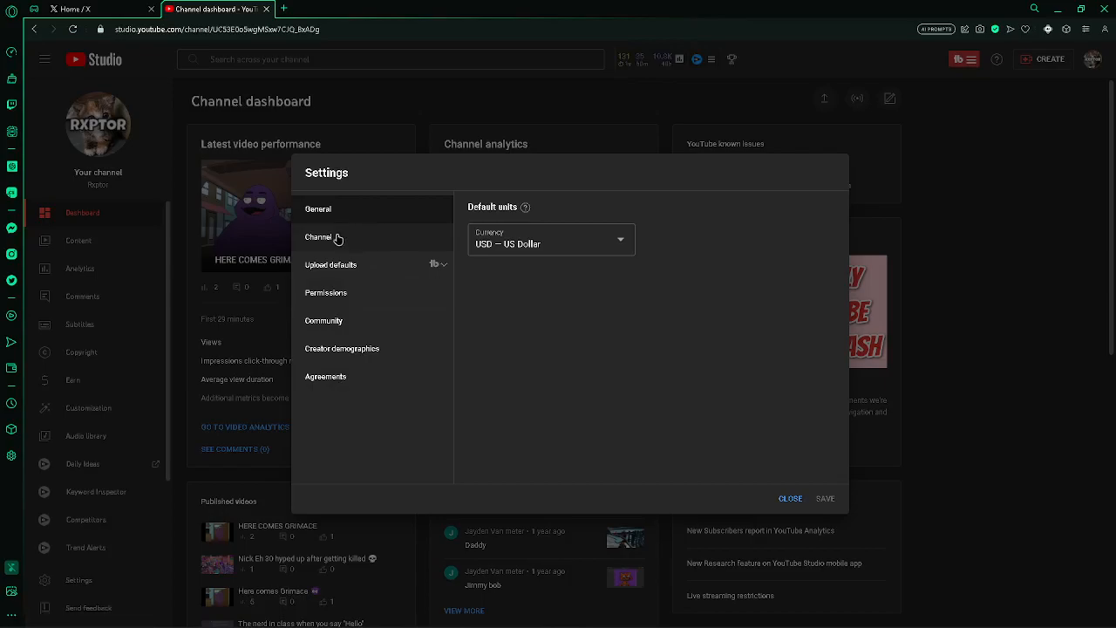
Step: Review Feature eligibility for intermediate features (needing phone verification), then close the settings
click(317, 237)
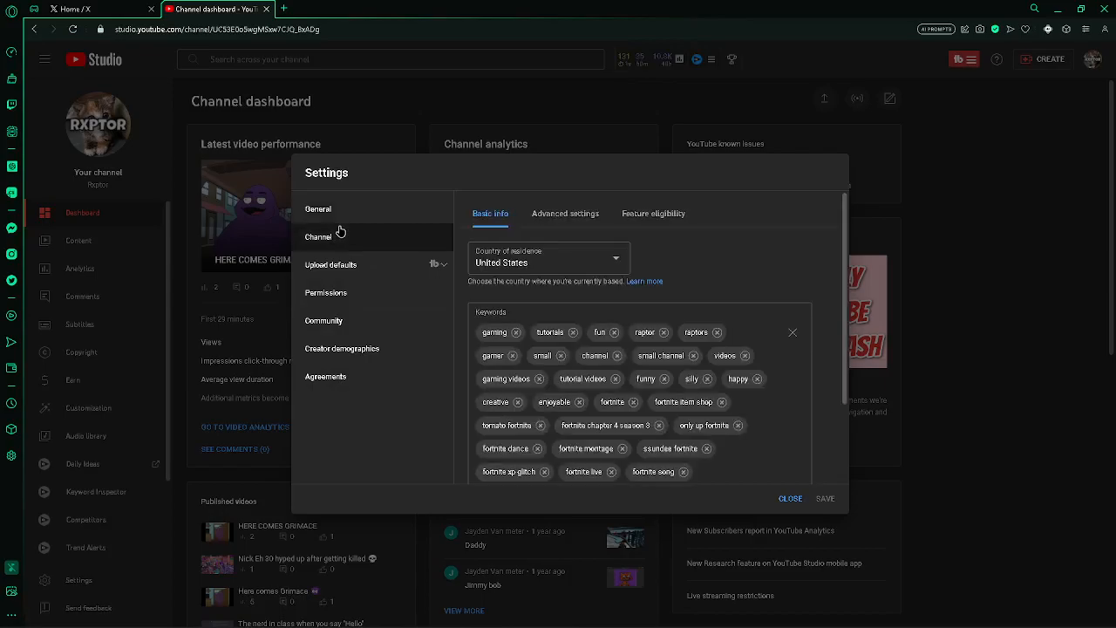
click(652, 213)
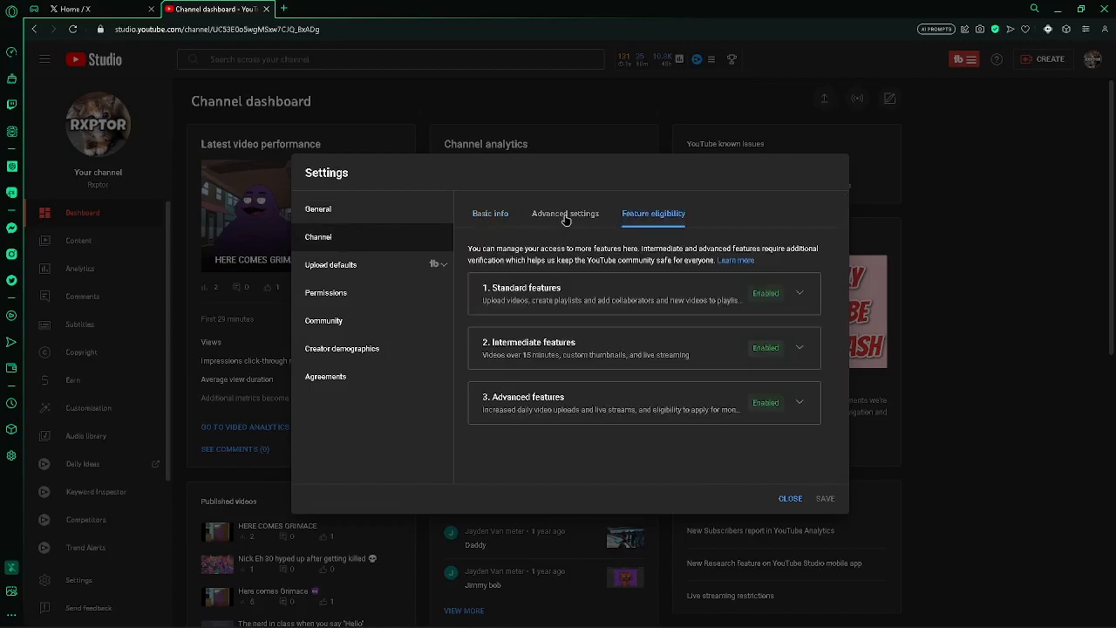
mouse_move(717, 347)
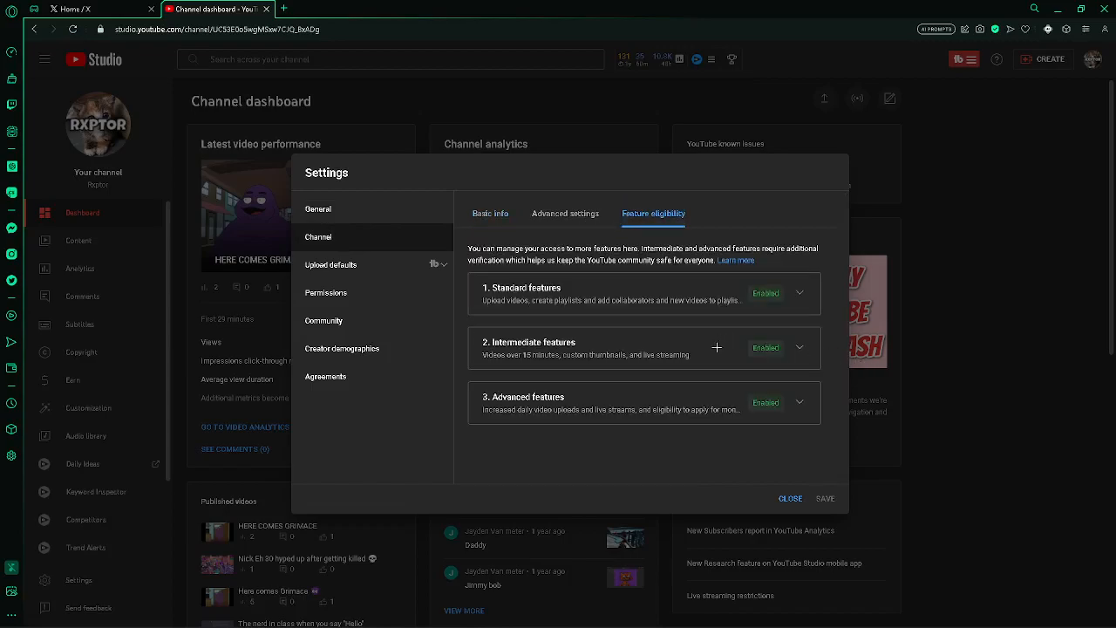
click(799, 347)
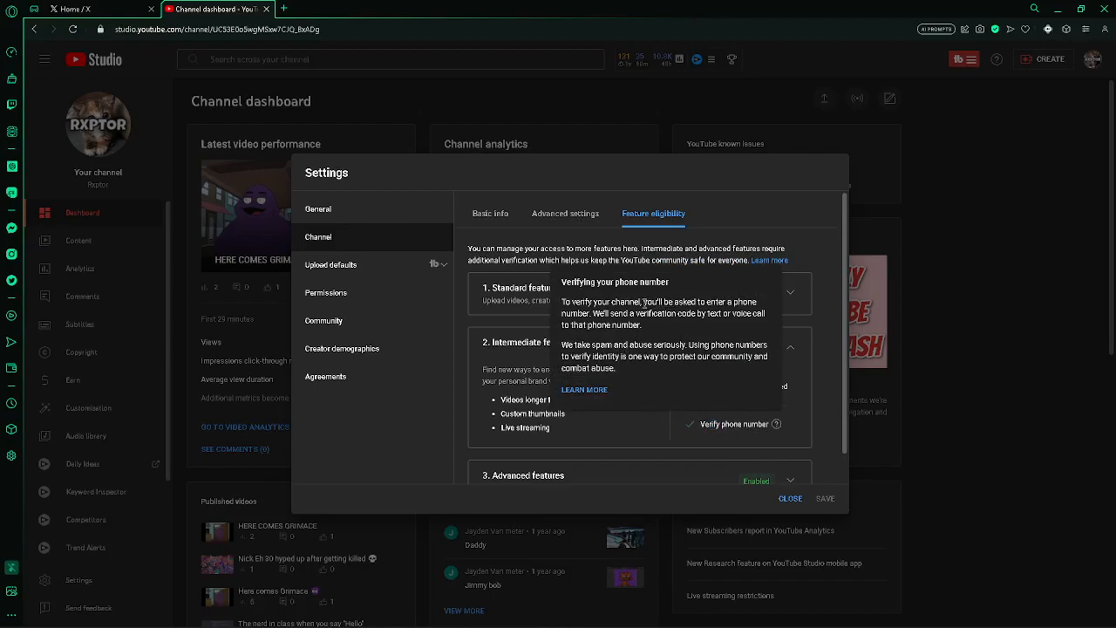
mouse_move(577, 387)
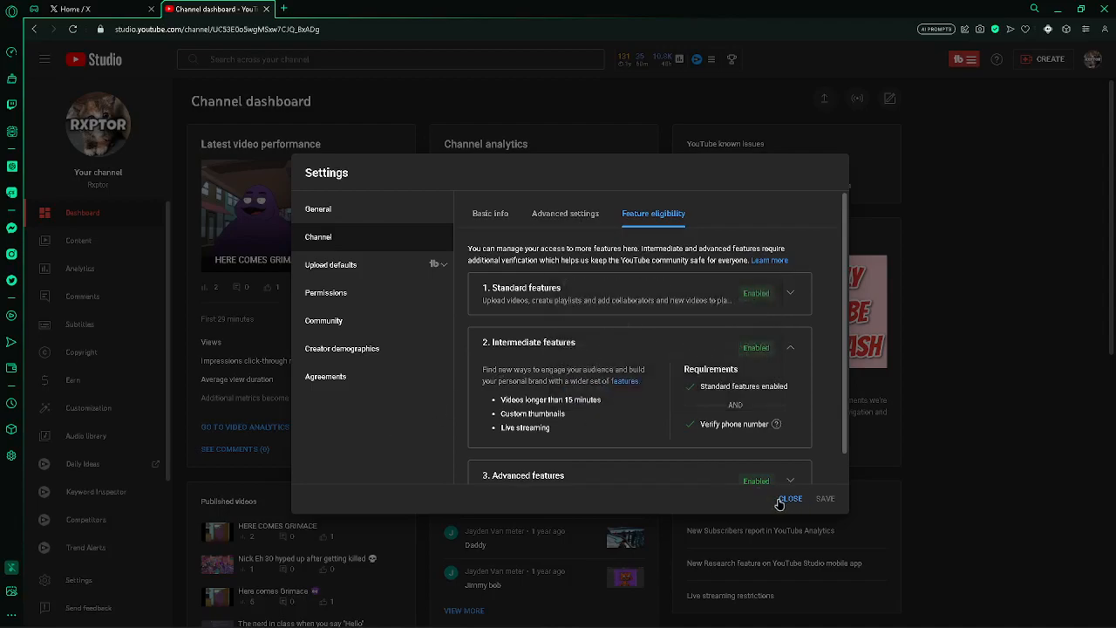
click(790, 499)
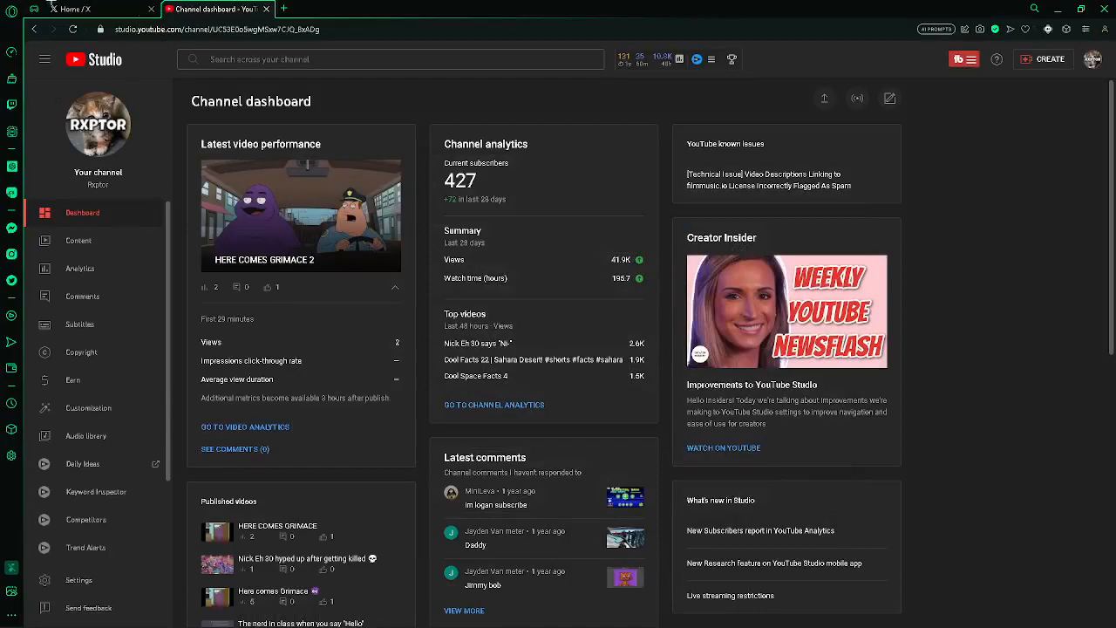
Step: Switch the browser to the X (Twitter) Home tab
click(96, 9)
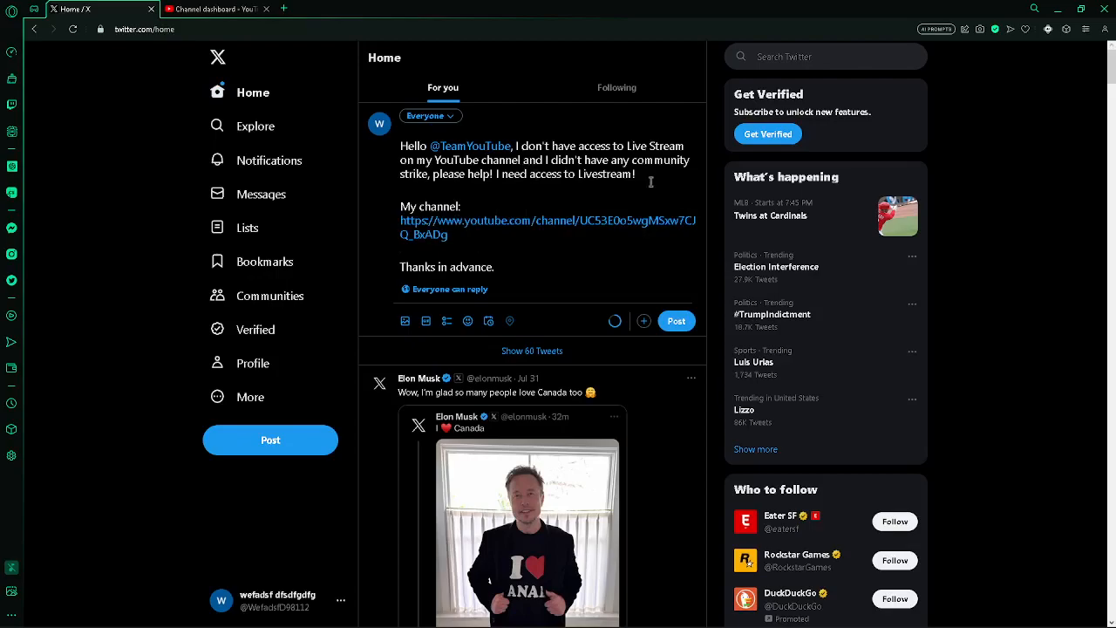
mouse_move(663, 342)
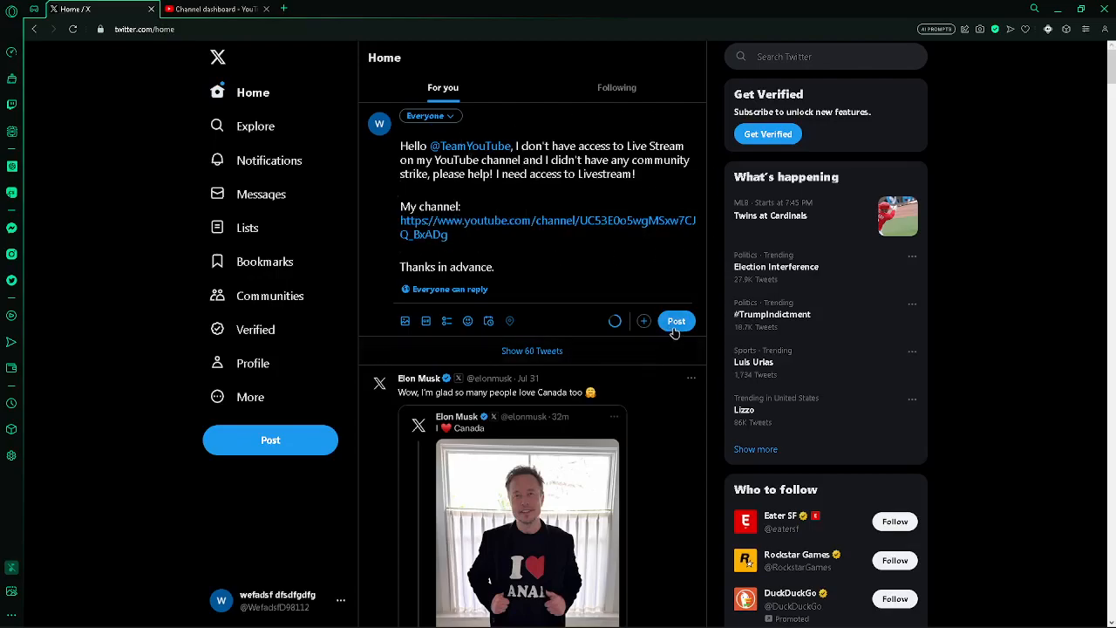
click(677, 321)
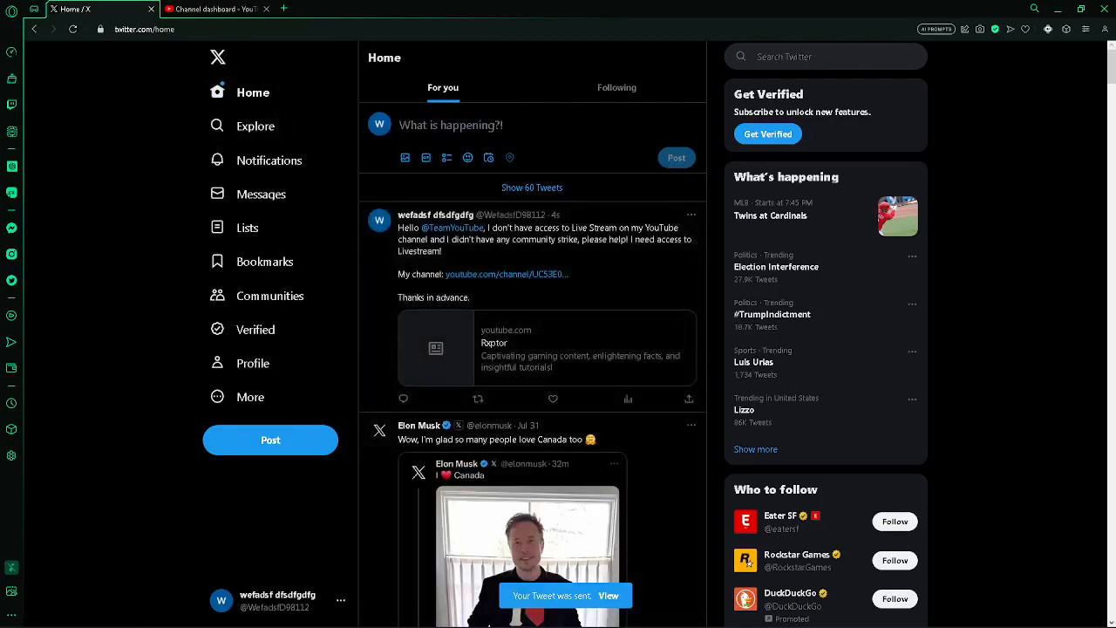
click(216, 9)
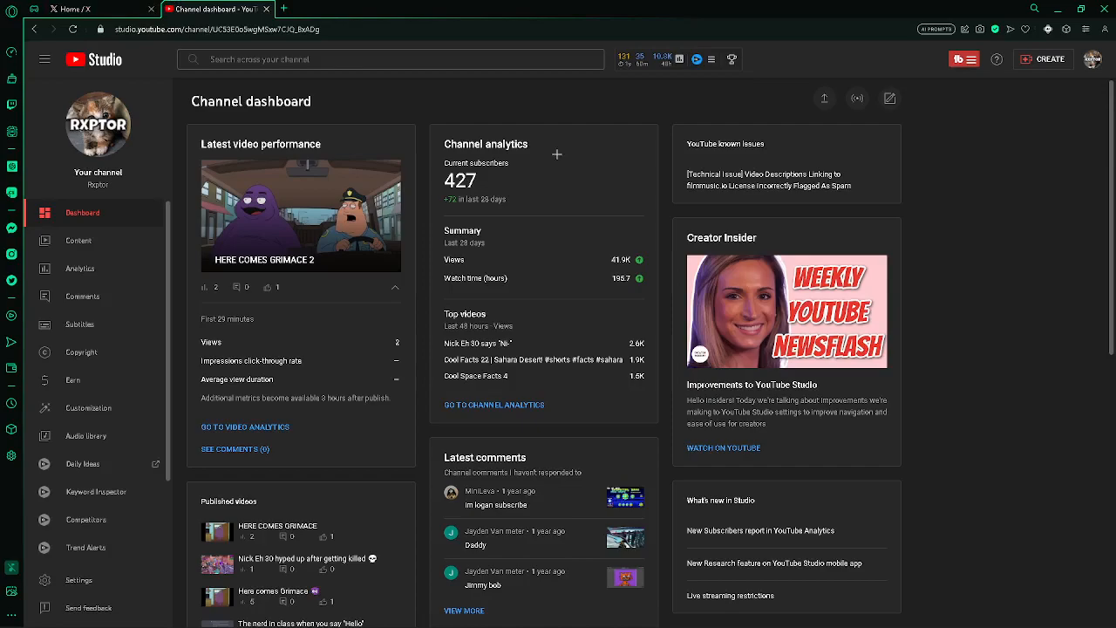